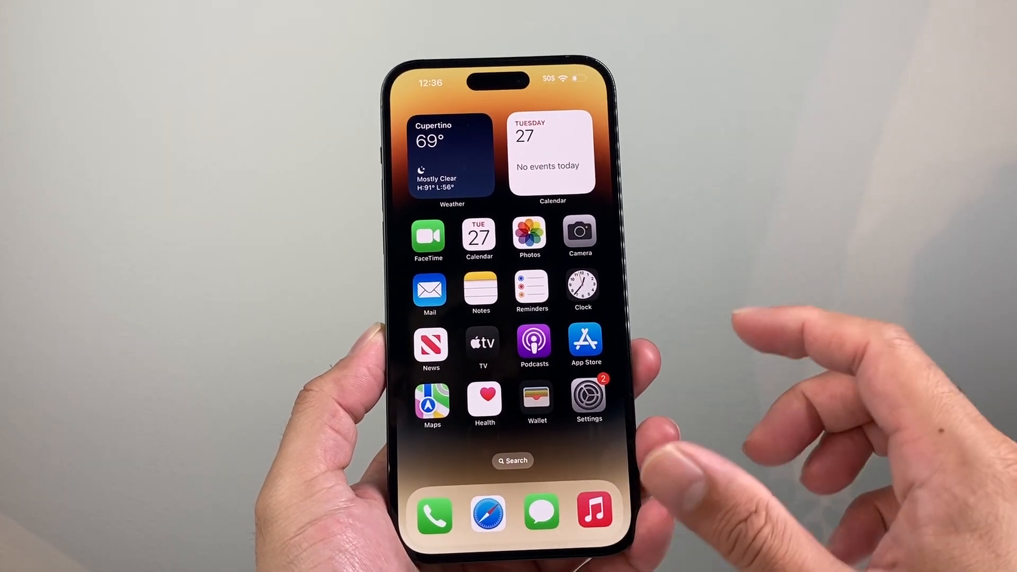
# Launch the Settings app from the iPhone home screen.
pyautogui.click(586, 395)
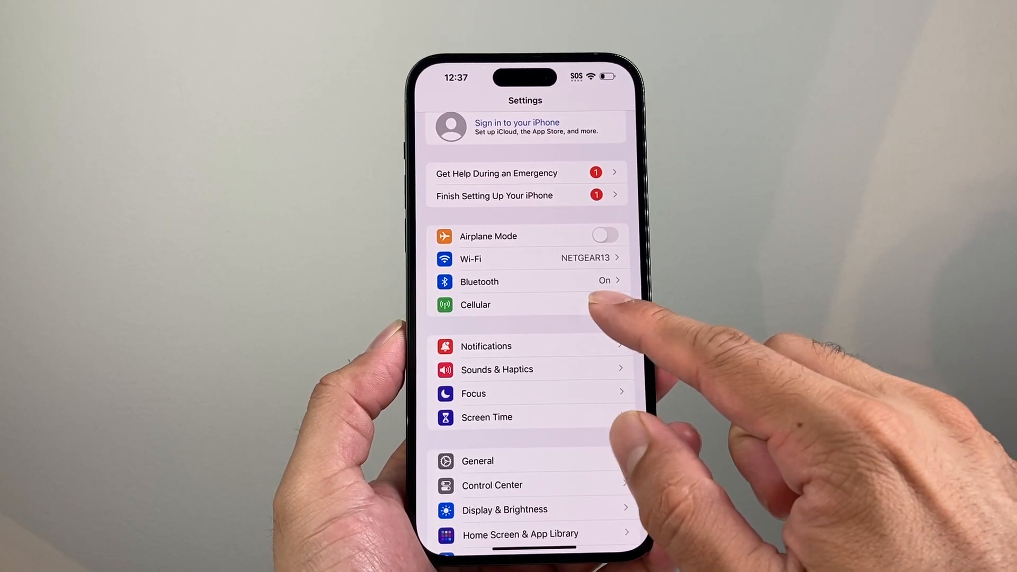
# Open the Cellular section listing the AT&T line.
pyautogui.click(474, 304)
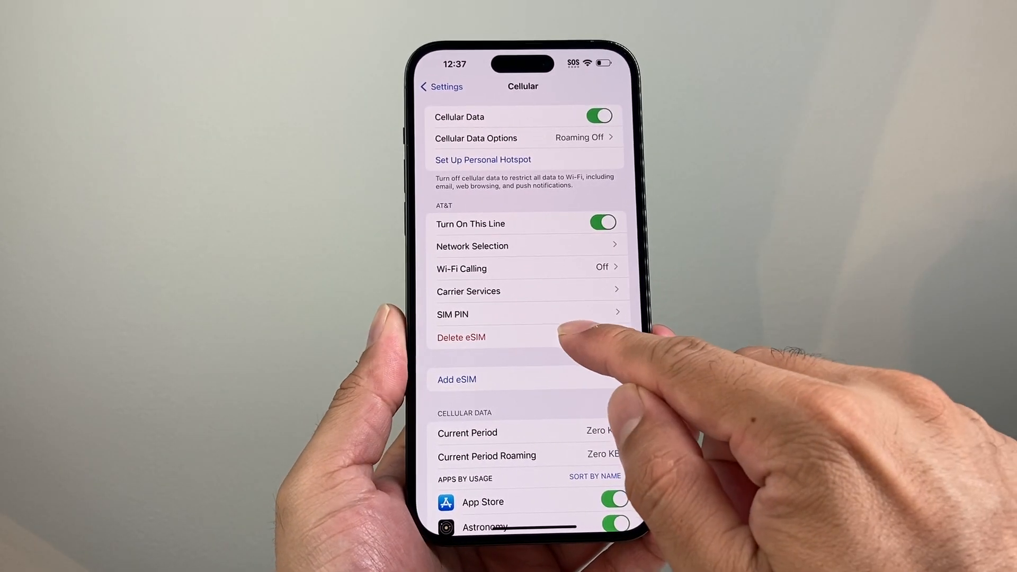
# Start deleting the AT&T eSIM, dismiss the first prompt, and request deletion again.
pyautogui.click(462, 337)
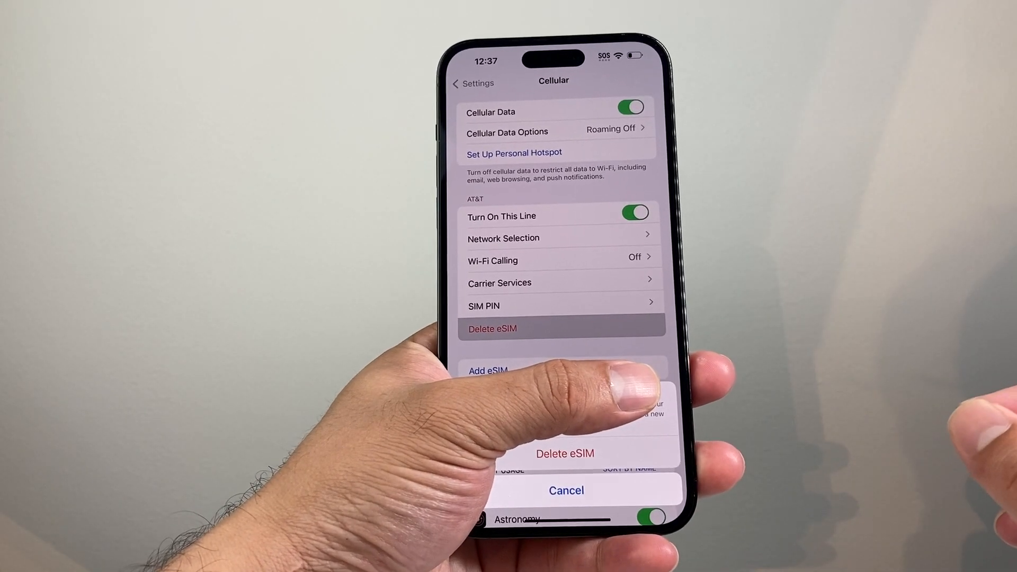
pyautogui.click(565, 489)
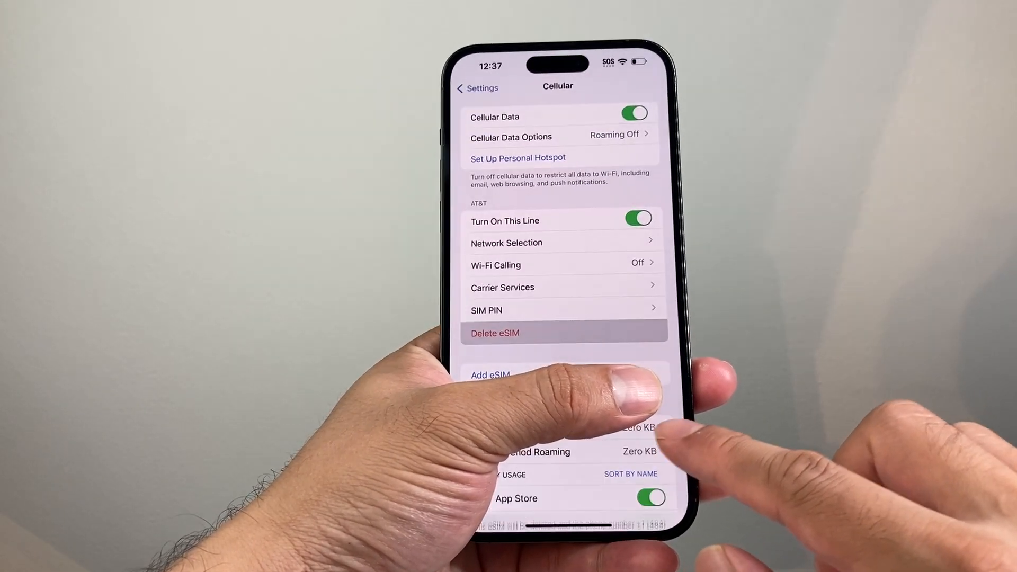
pyautogui.click(494, 333)
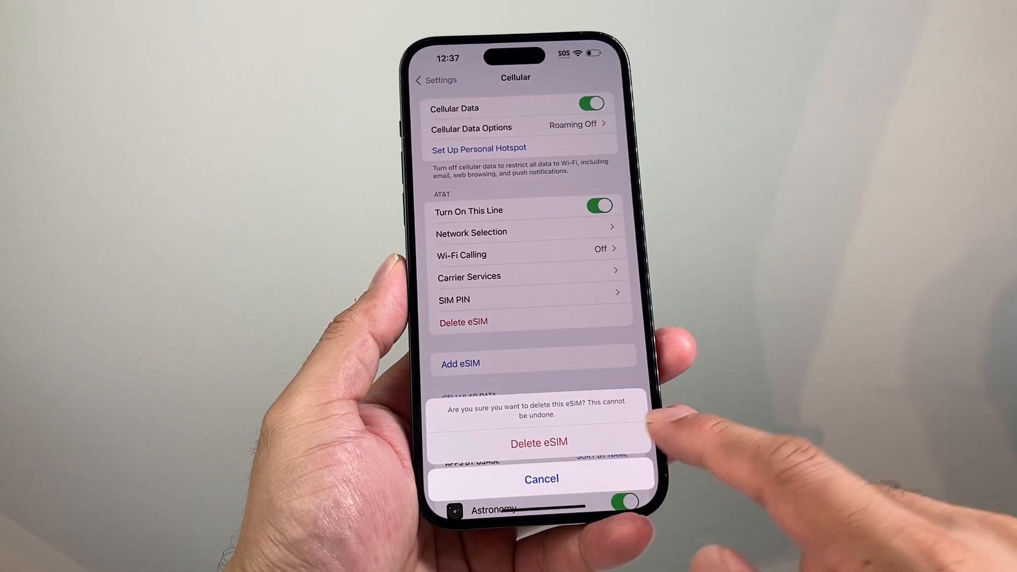
# Confirm deleting the AT&T eSIM, then go back to the main Settings list.
pyautogui.click(538, 443)
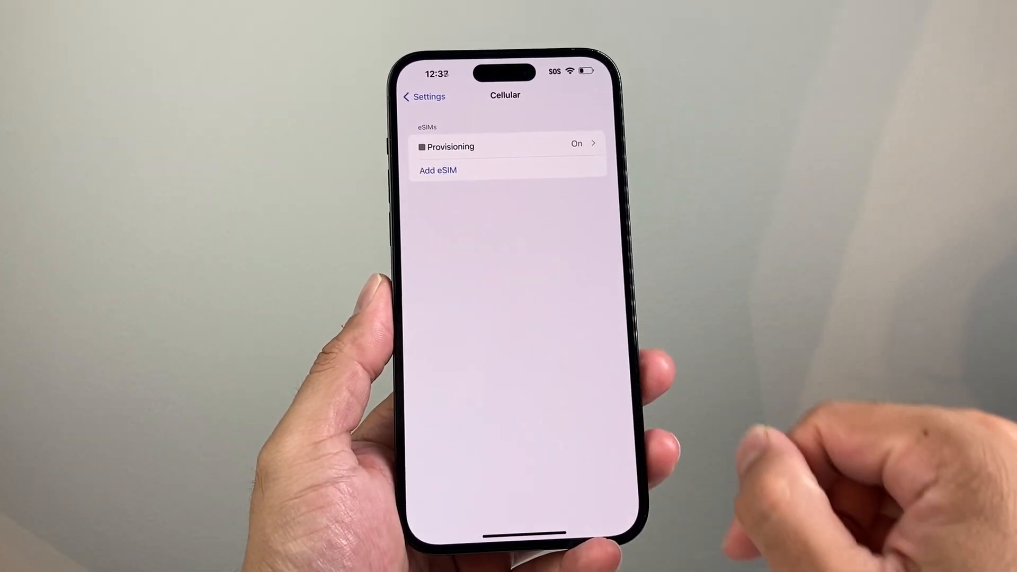
pyautogui.click(422, 96)
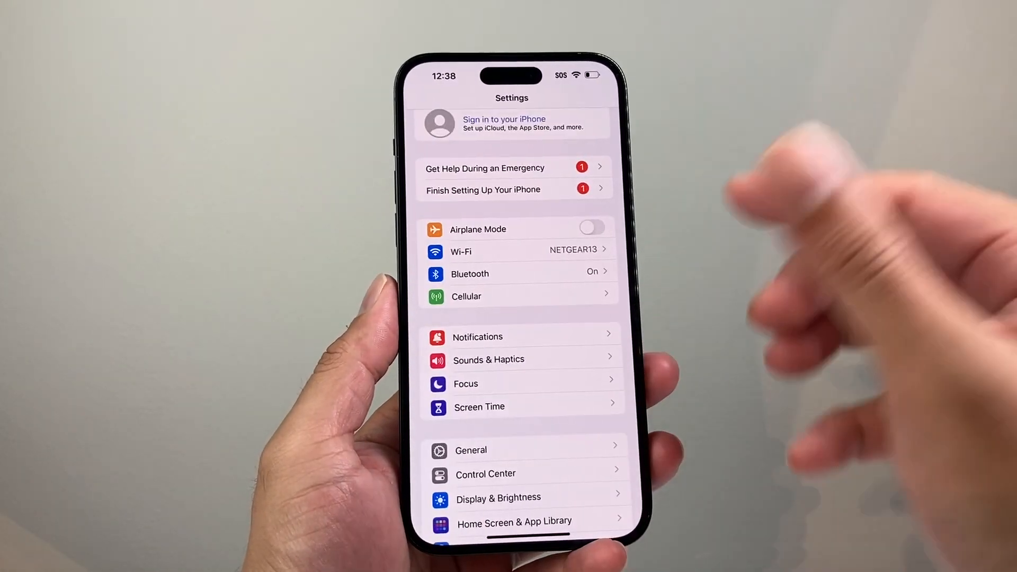
pyautogui.scroll(-3)
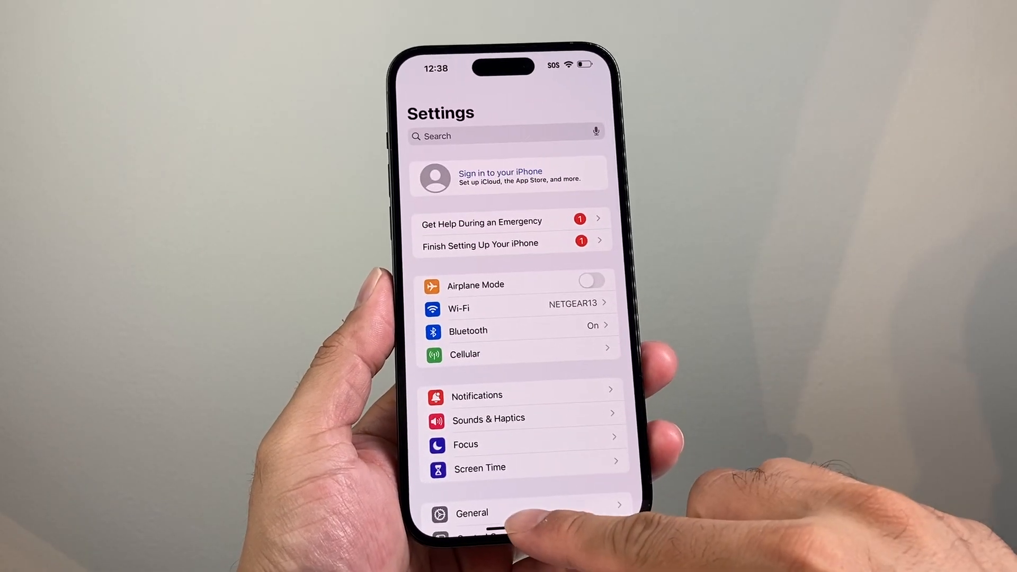